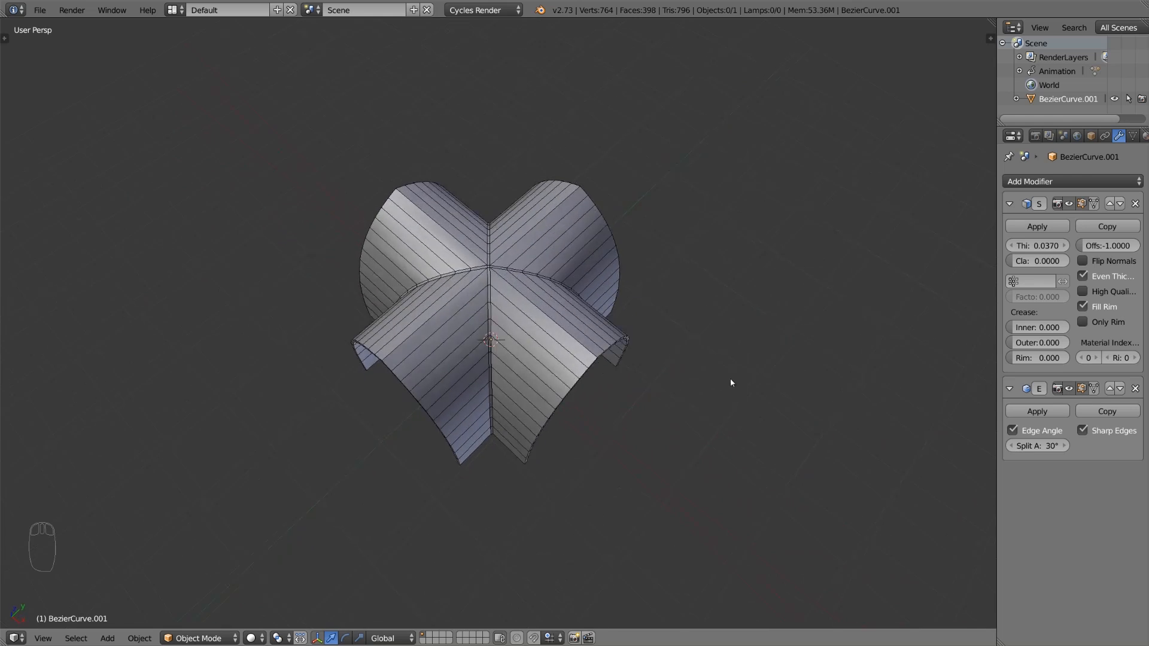
Inspect the finished vault up close and preview a loop cut along the arch ridge
{"action": "left_click_drag", "start_coordinate": [730, 383], "coordinate": [517, 273]}
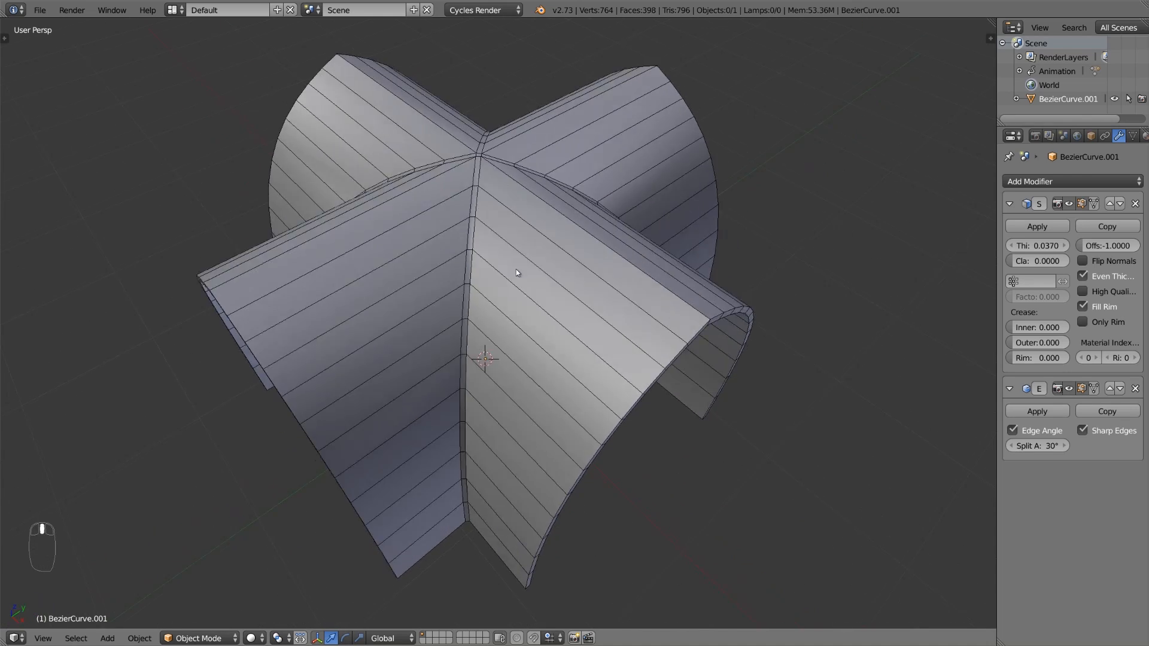
{"action": "key", "text": "ctrl+r"}
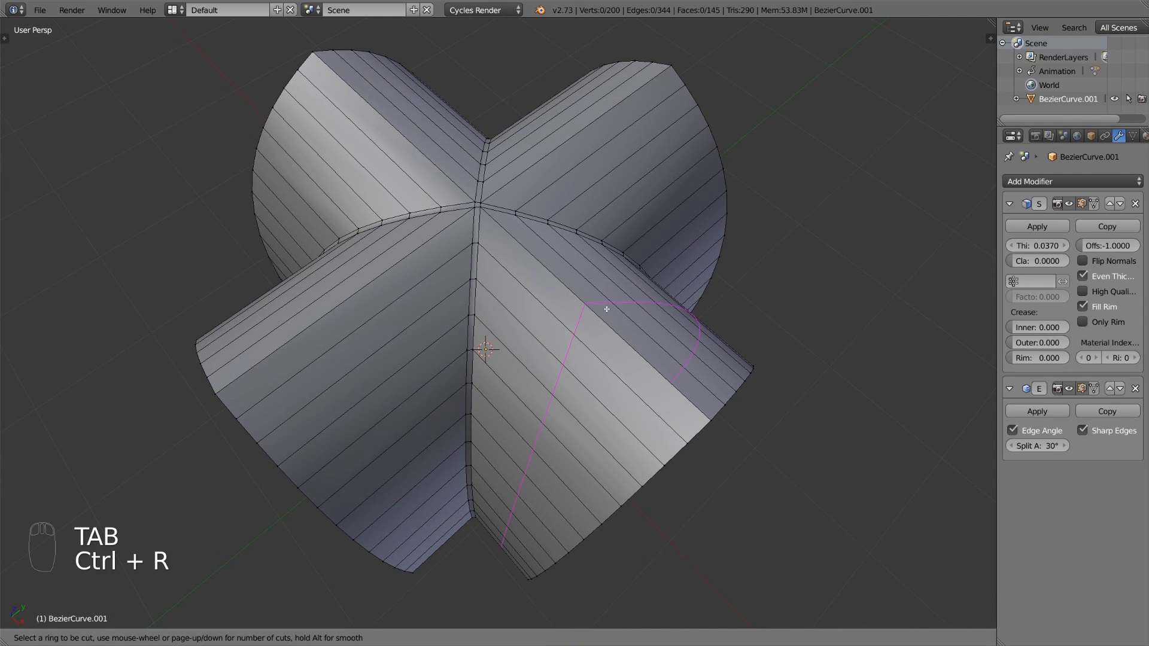
{"action": "mouse_move", "coordinate": [470, 315]}
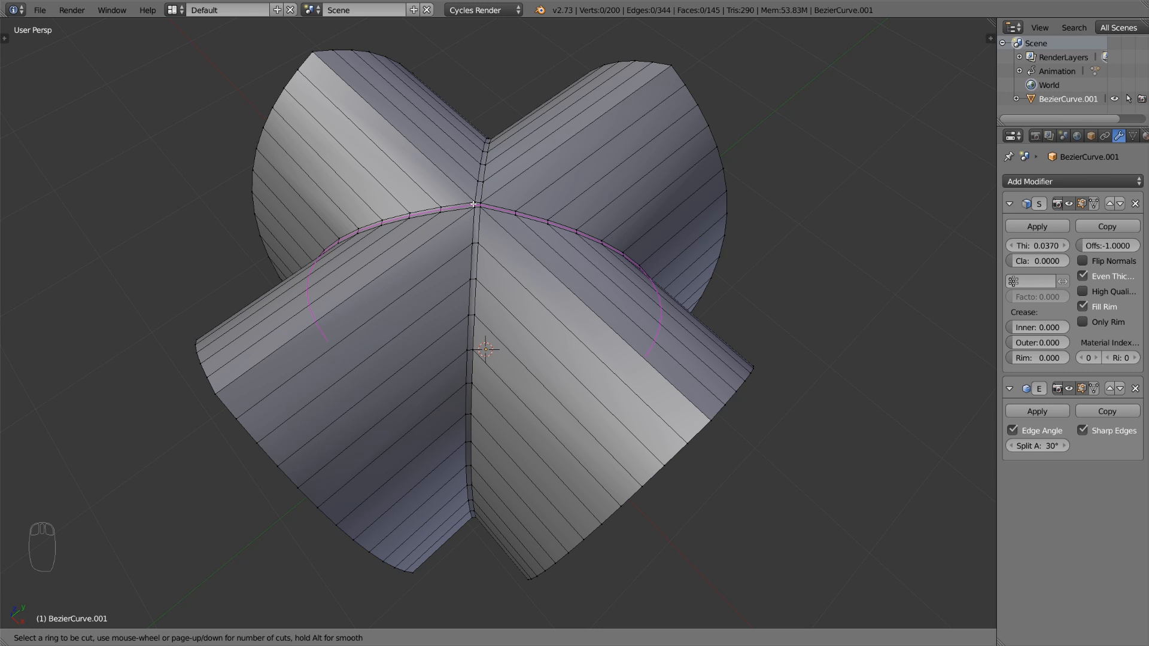
{"action": "key", "text": "Tab"}
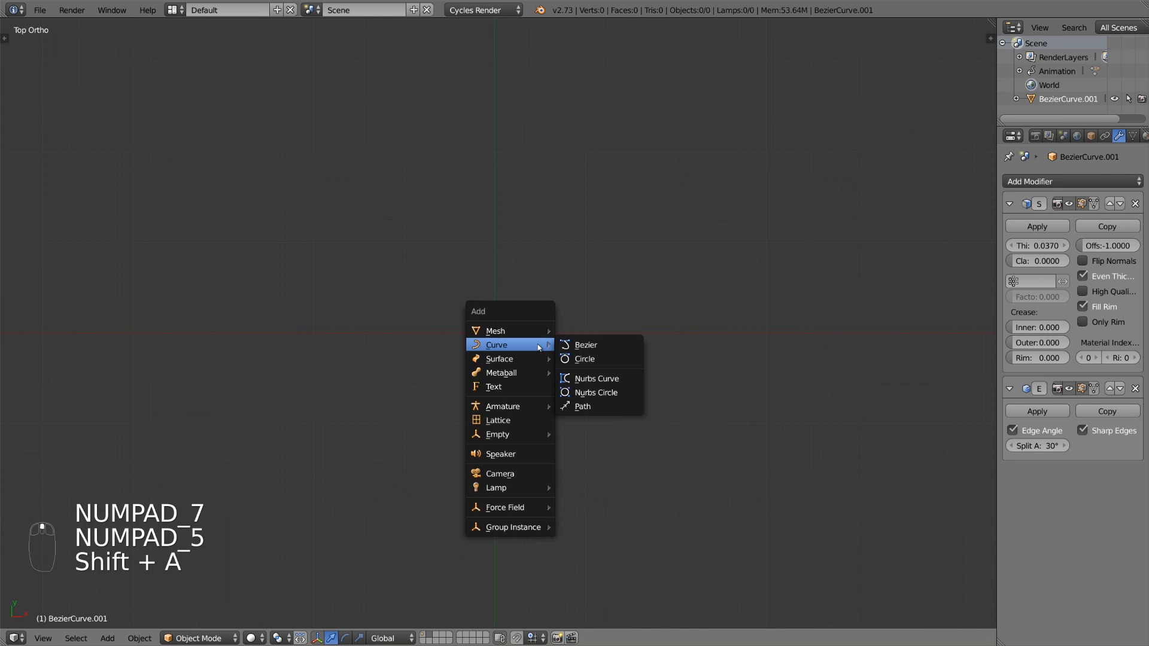
Add a Bezier curve and bend its top point and handle into a quarter-arc arch profile
{"action": "left_click", "coordinate": [586, 345]}
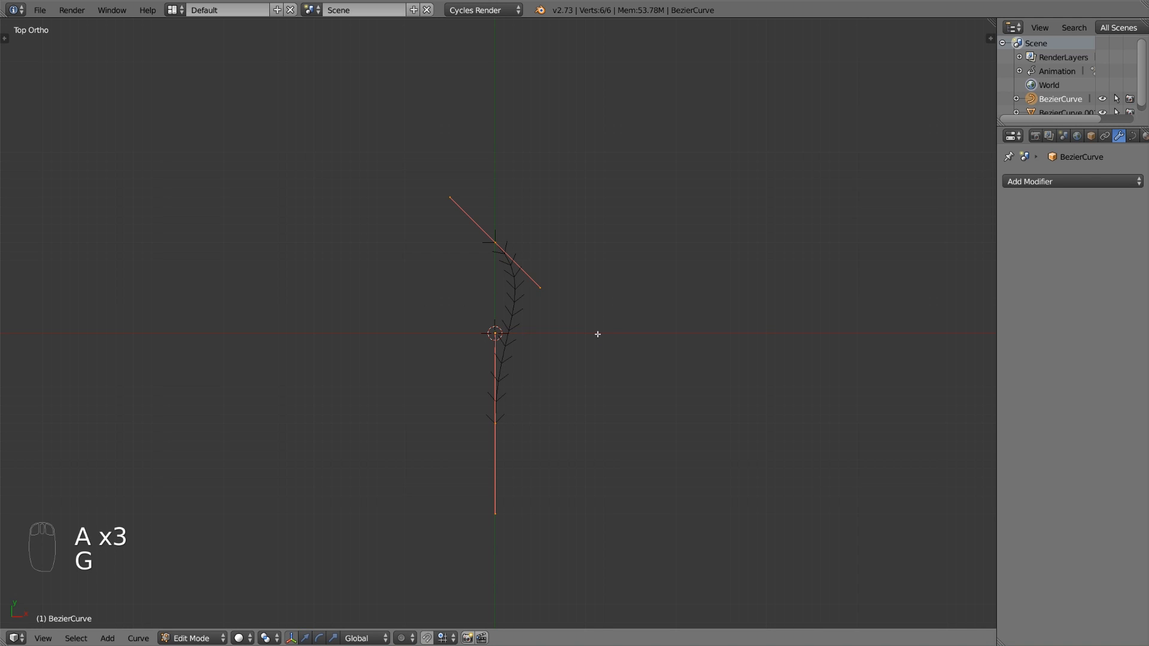
{"action": "key", "text": "Tab"}
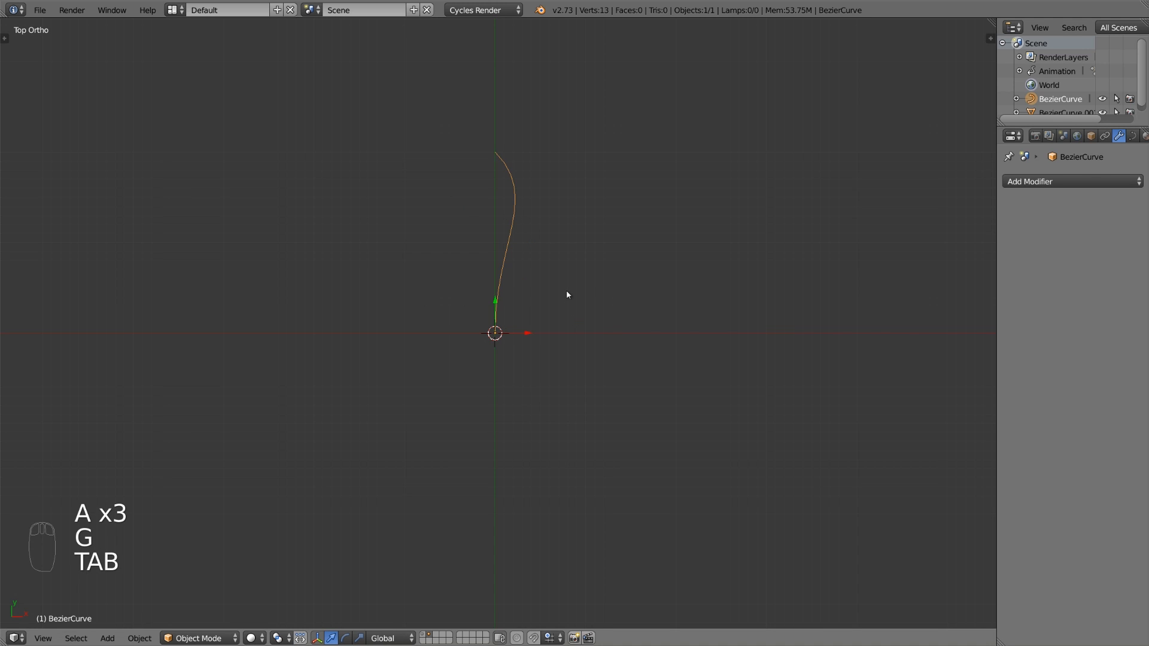
{"action": "key", "text": "Tab"}
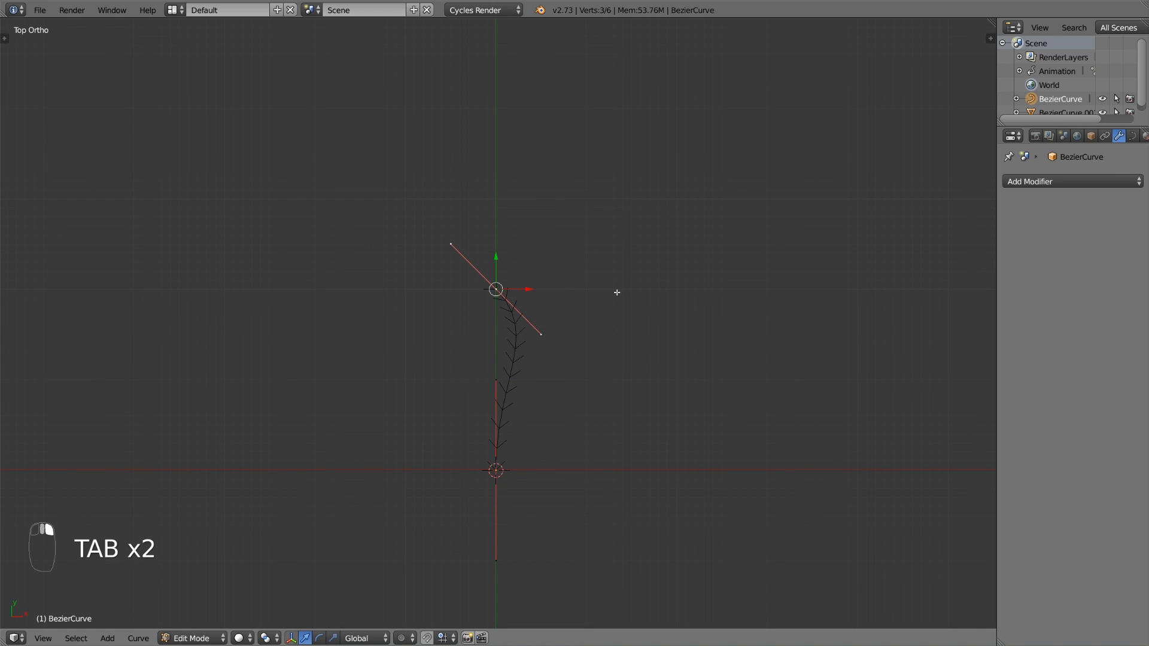
{"action": "key", "text": "g"}
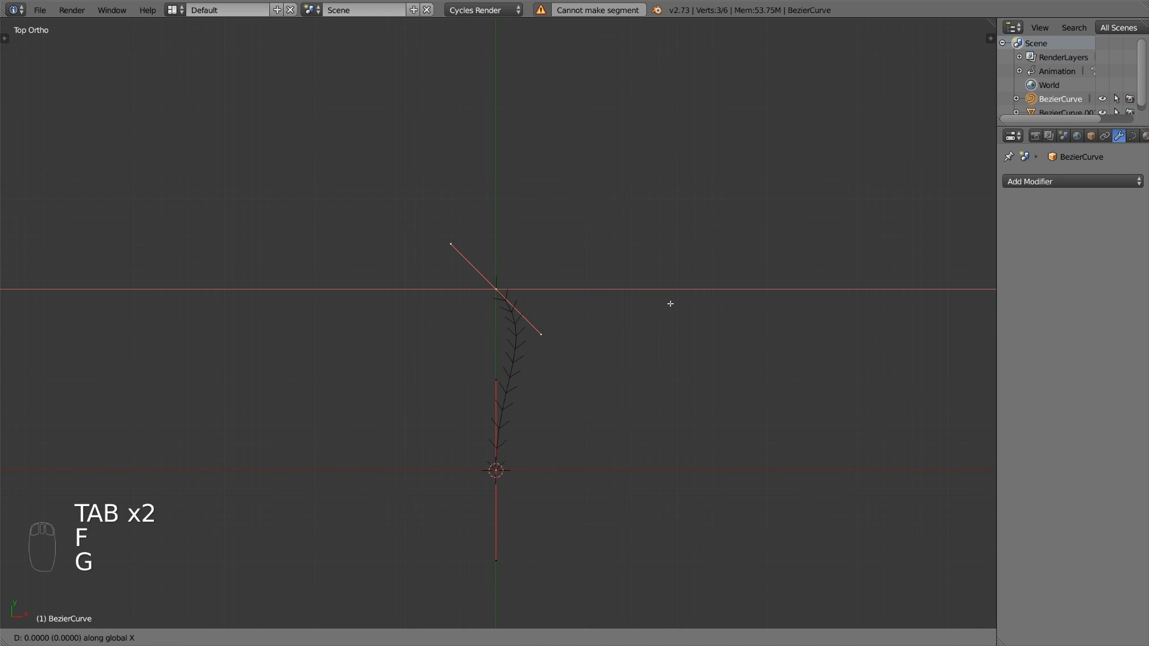
{"action": "key", "text": "g"}
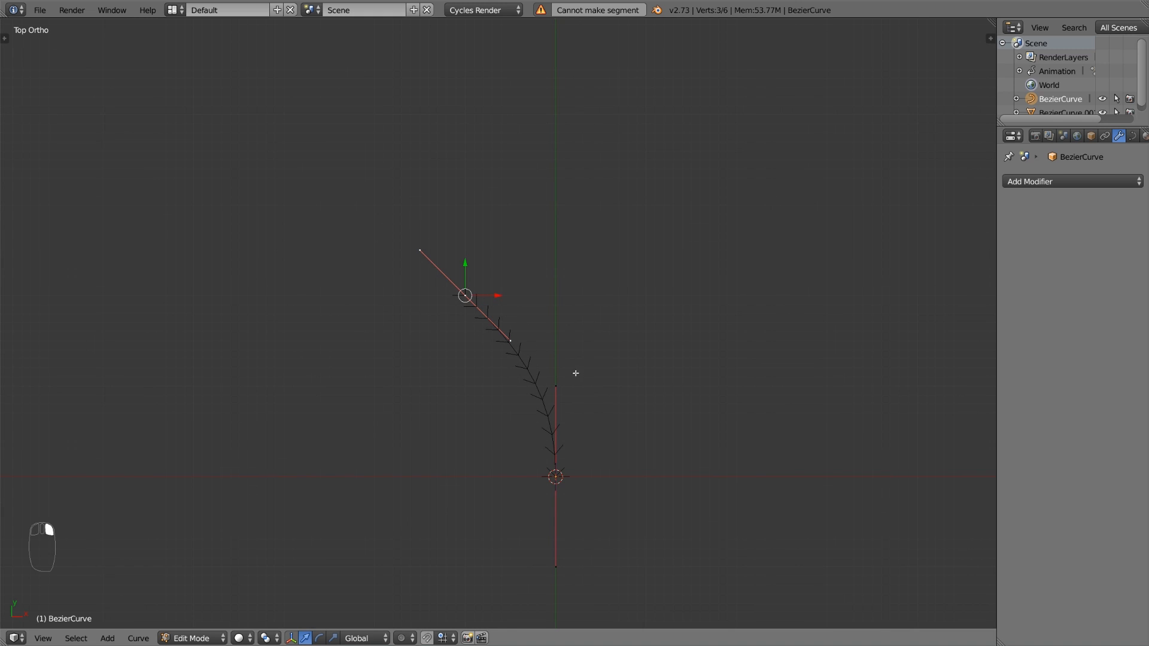
{"action": "key", "text": "r"}
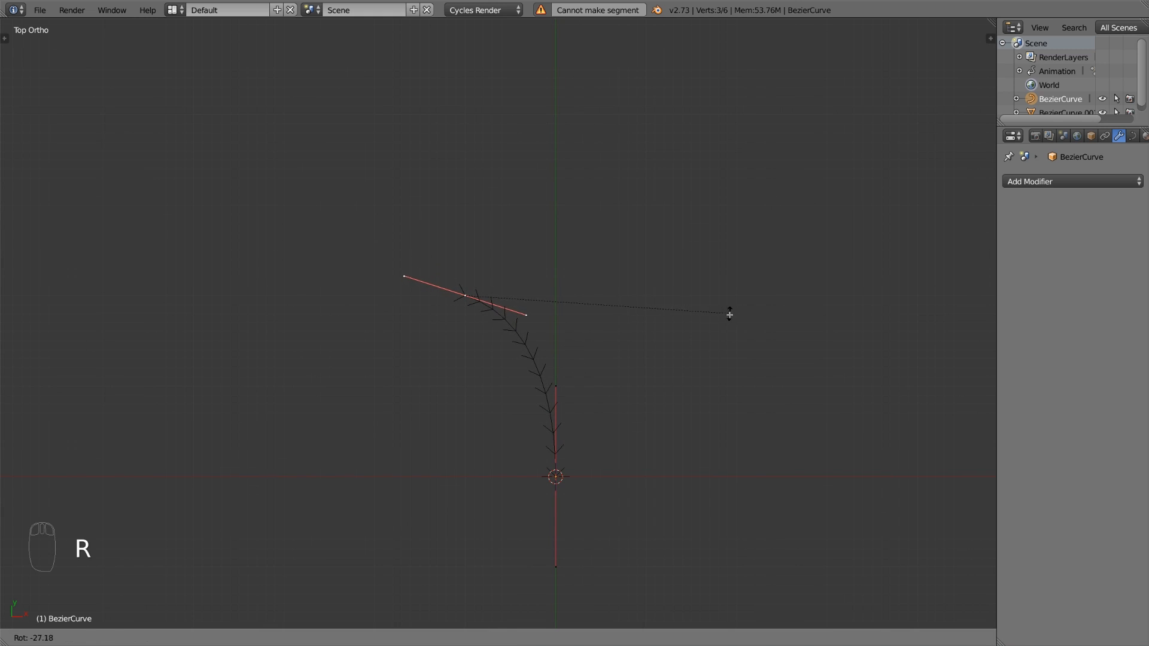
{"action": "key", "text": "s"}
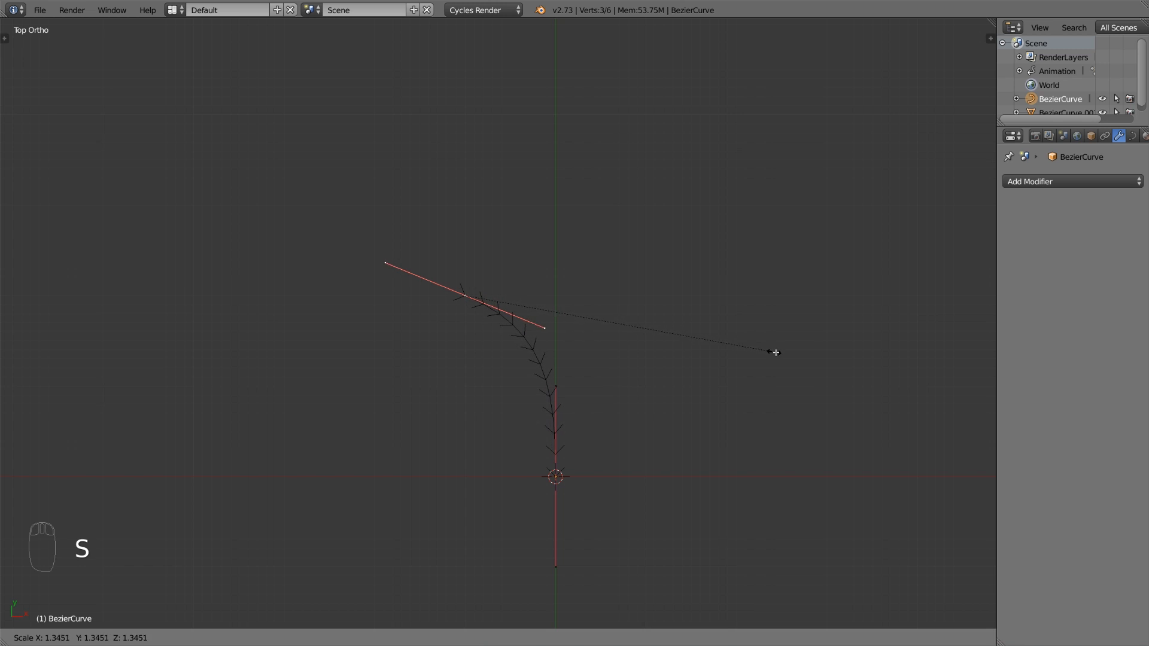
Check the bend, then shift the whole curve sideways so its top meets the centre line
{"action": "key", "text": "Tab"}
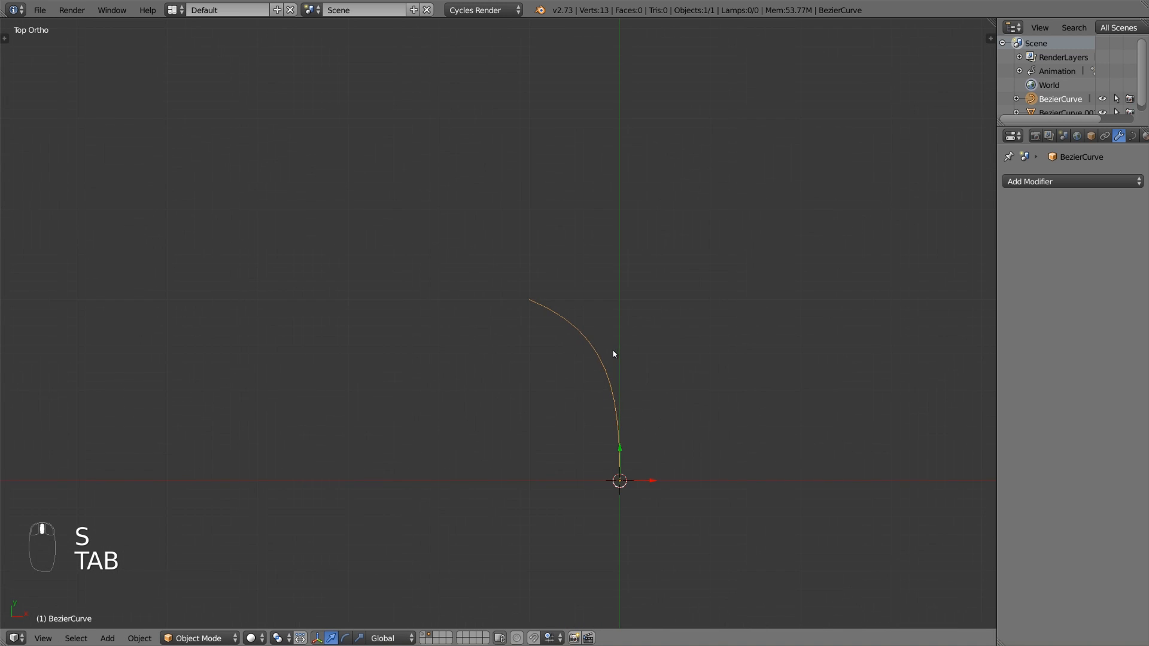
{"action": "key", "text": "Tab"}
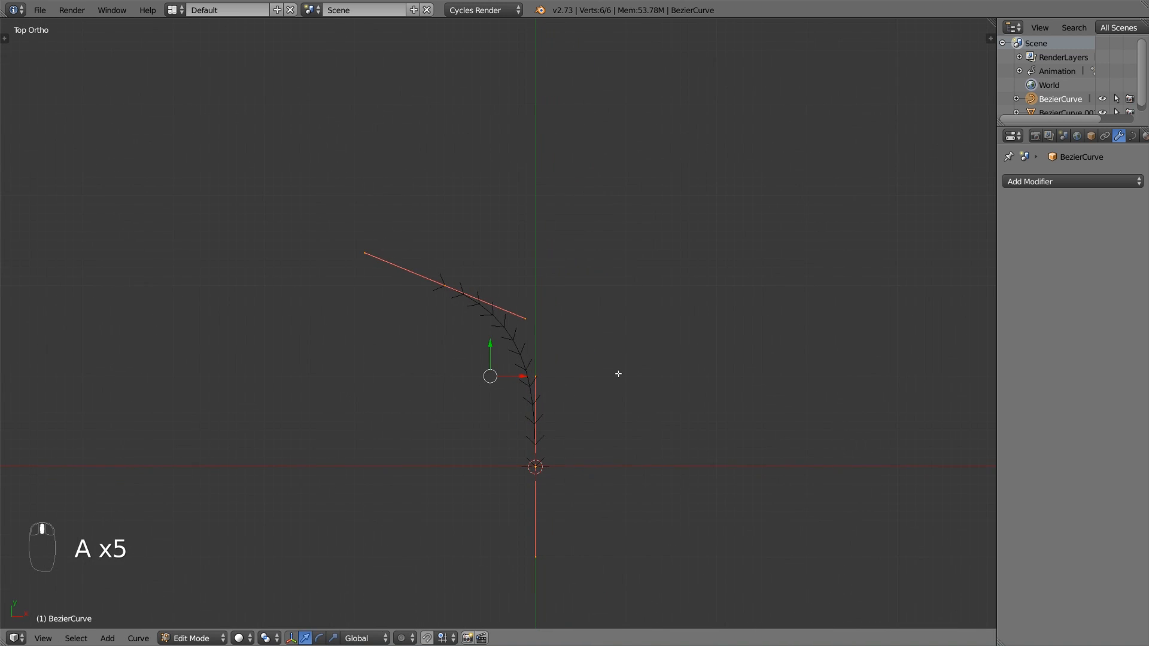
{"action": "key", "text": "g"}
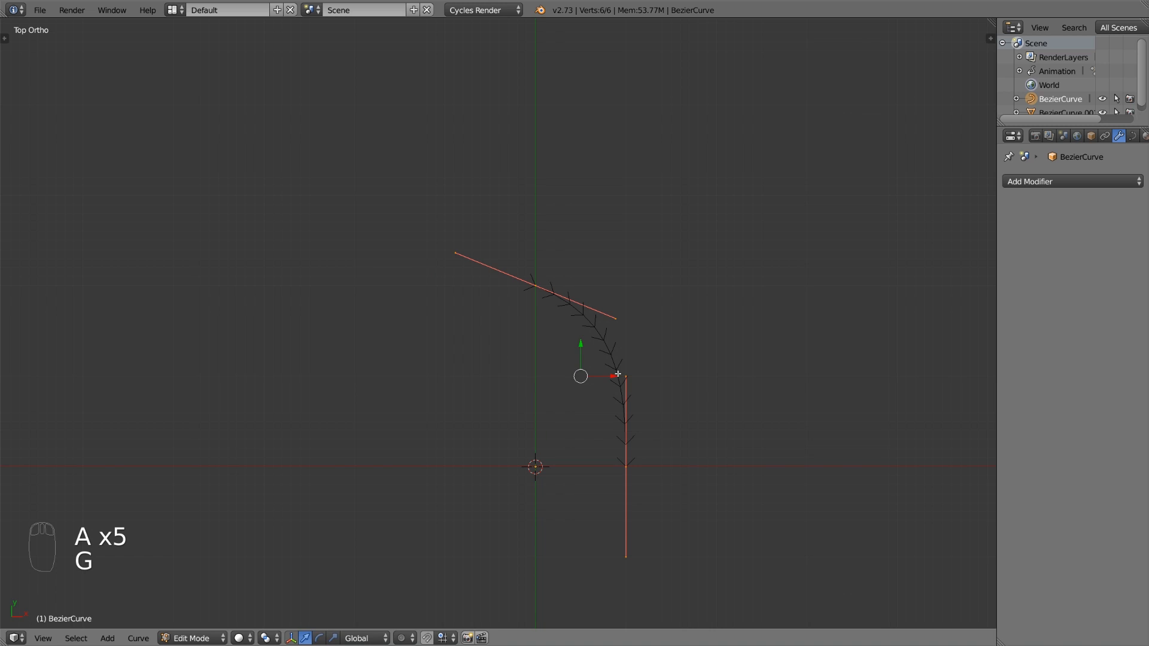
{"action": "key", "text": "Tab"}
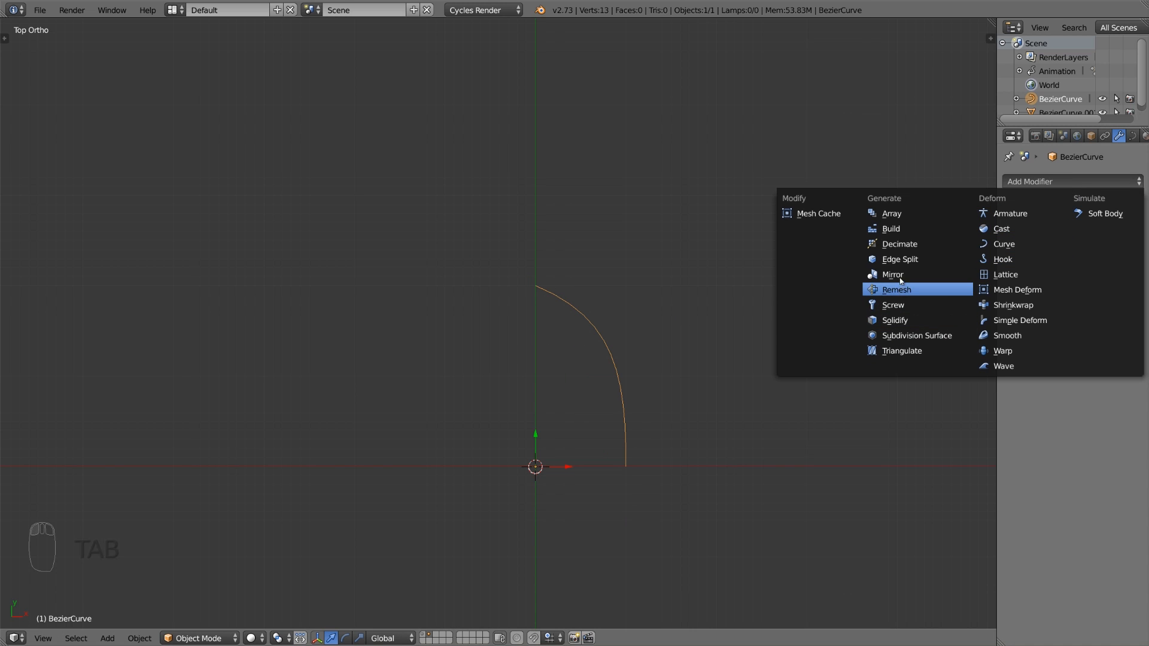
Mirror the half curve into a full pointed arch and reshape the peak handle into a rounder crown
{"action": "left_click", "coordinate": [893, 275]}
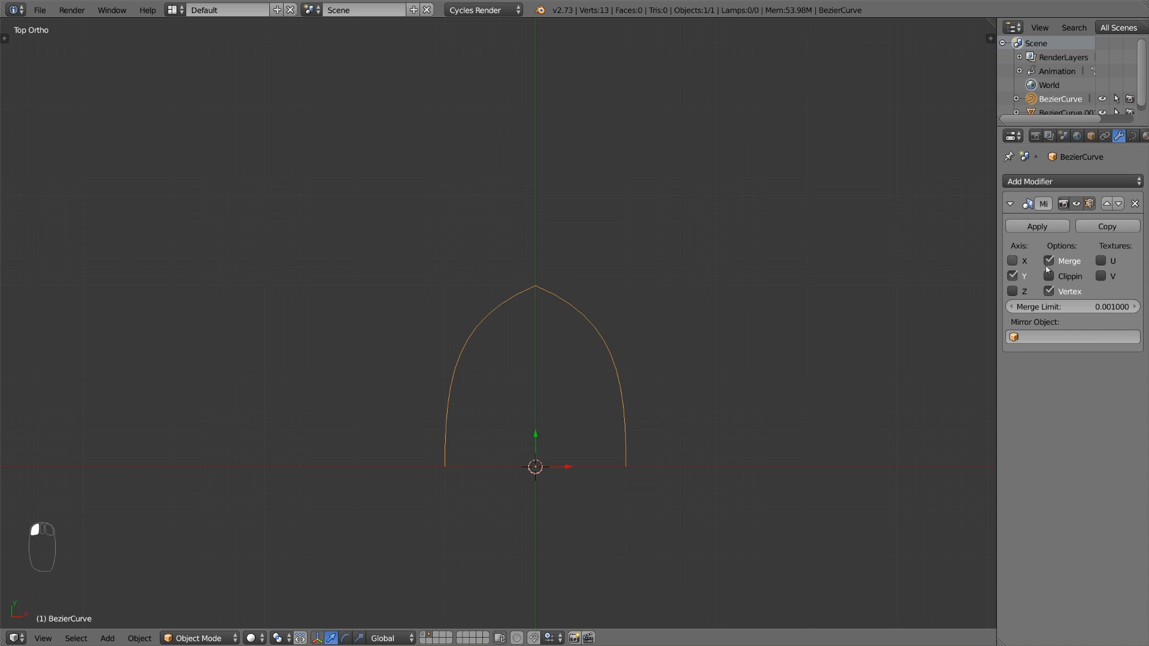
{"action": "key", "text": "Tab"}
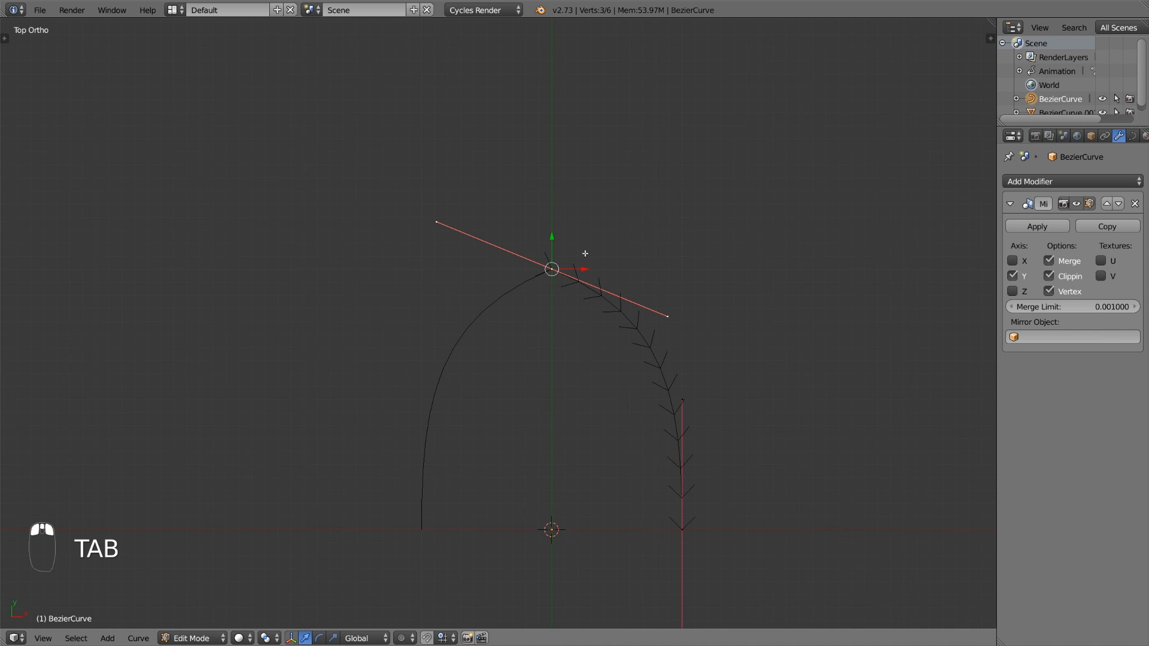
{"action": "key", "text": "g"}
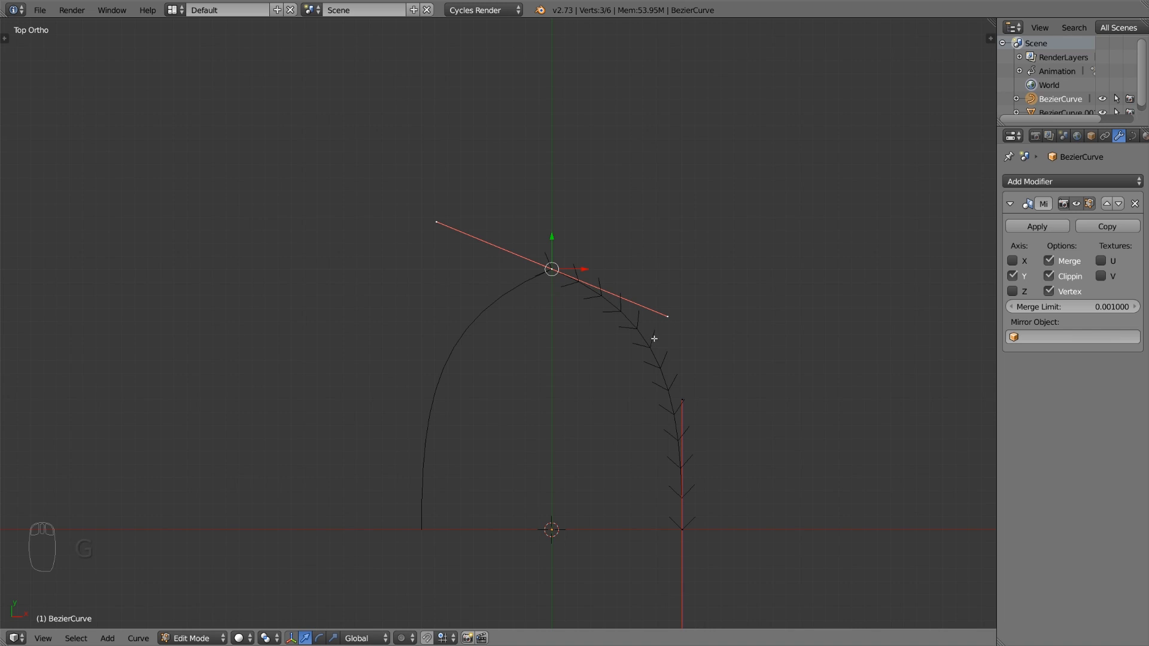
{"action": "key", "text": "r"}
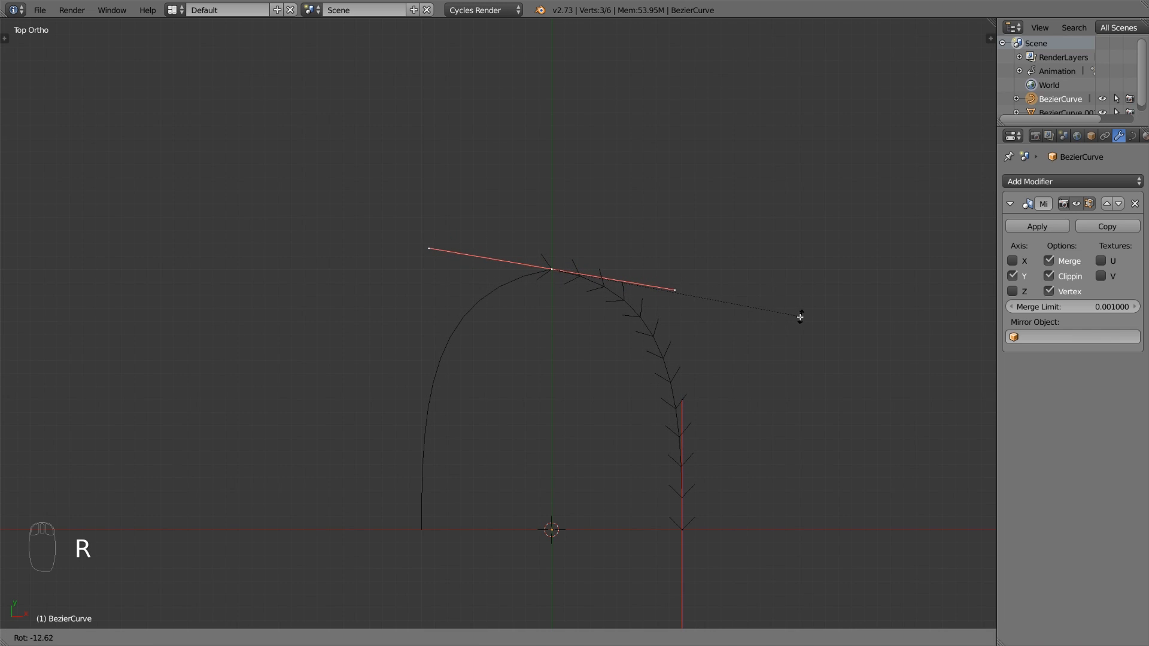
{"action": "key", "text": "s"}
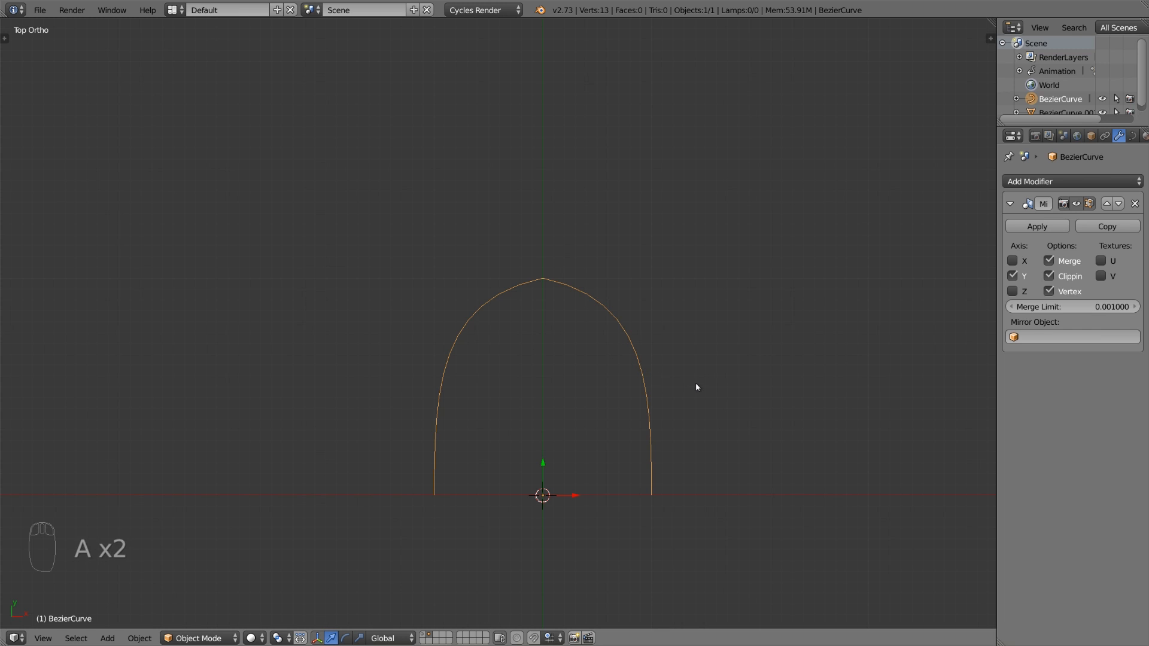
Convert the arch curve to a 25-vertex mesh, stand it upright and select its vertices for editing
{"action": "key", "text": "alt+c"}
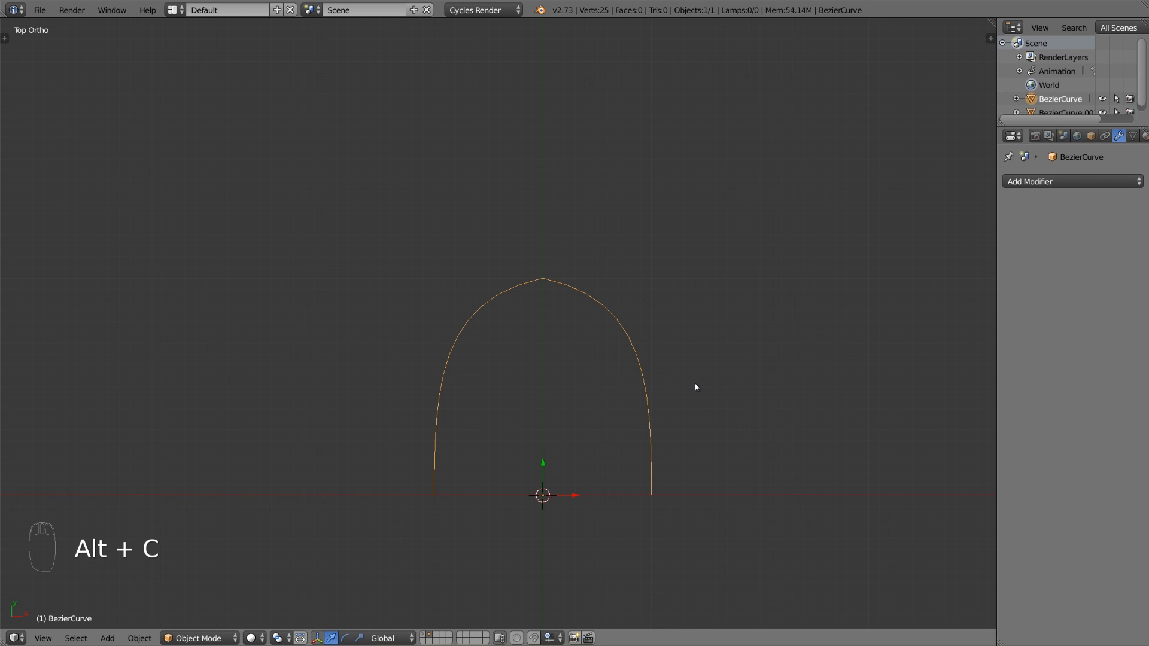
{"action": "key", "text": "r"}
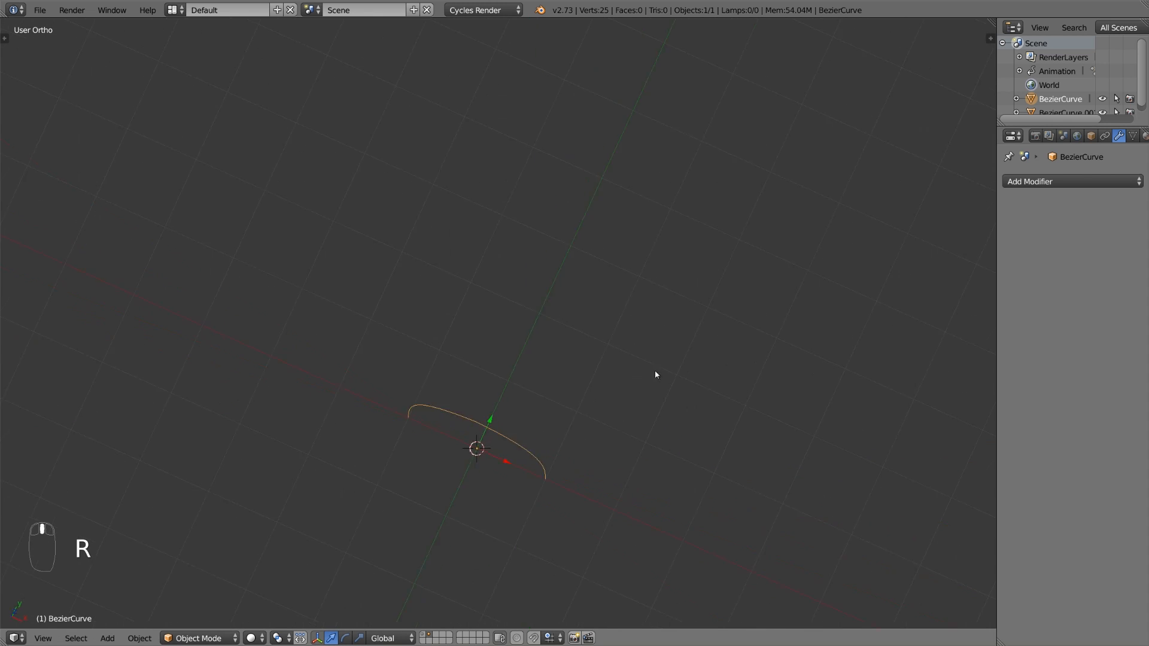
{"action": "key", "text": "NUMPAD_5"}
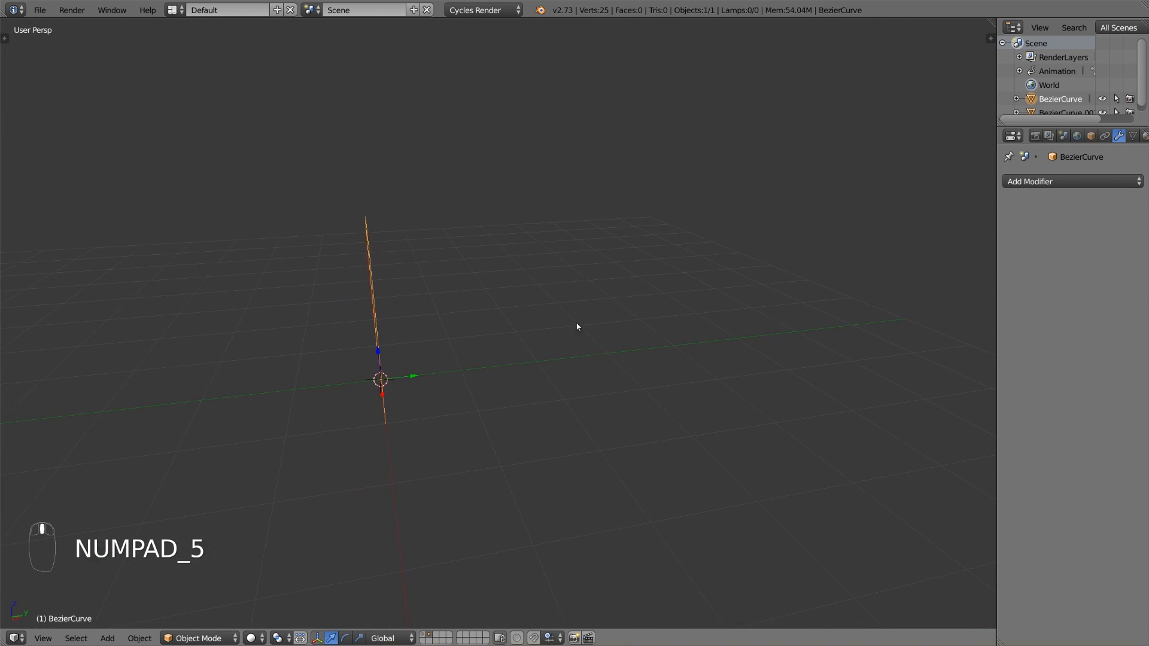
{"action": "key", "text": "a"}
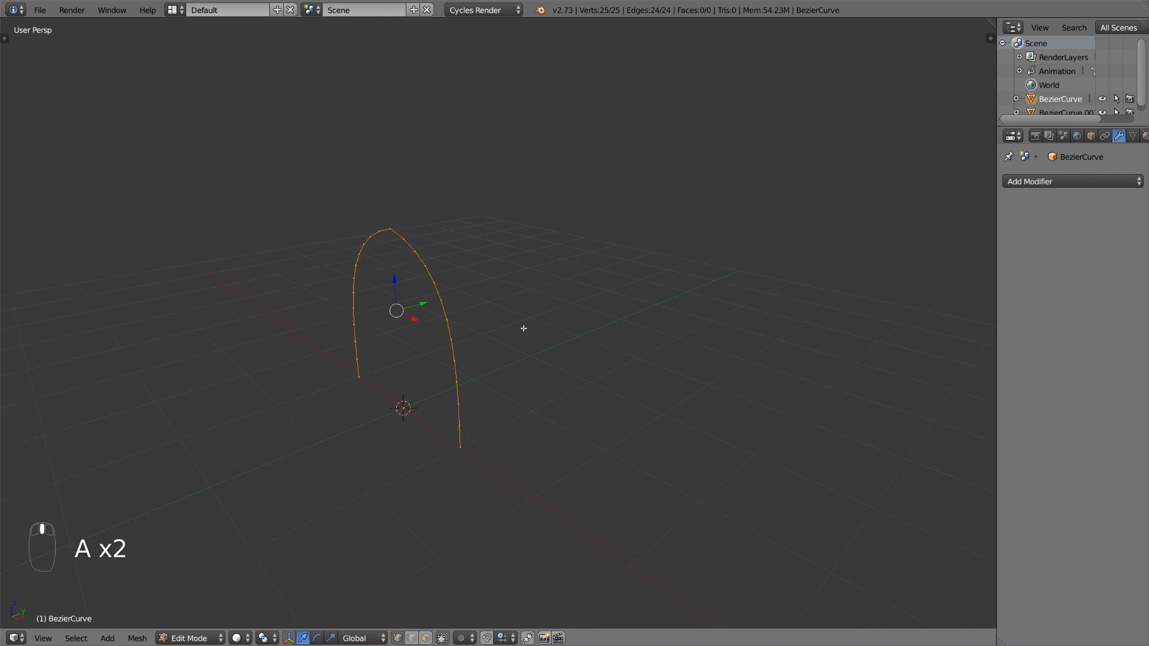
Duplicate the arch profile, offset the copy and bridge both loops into a 24-face vault shell
{"action": "key", "text": "shift+d"}
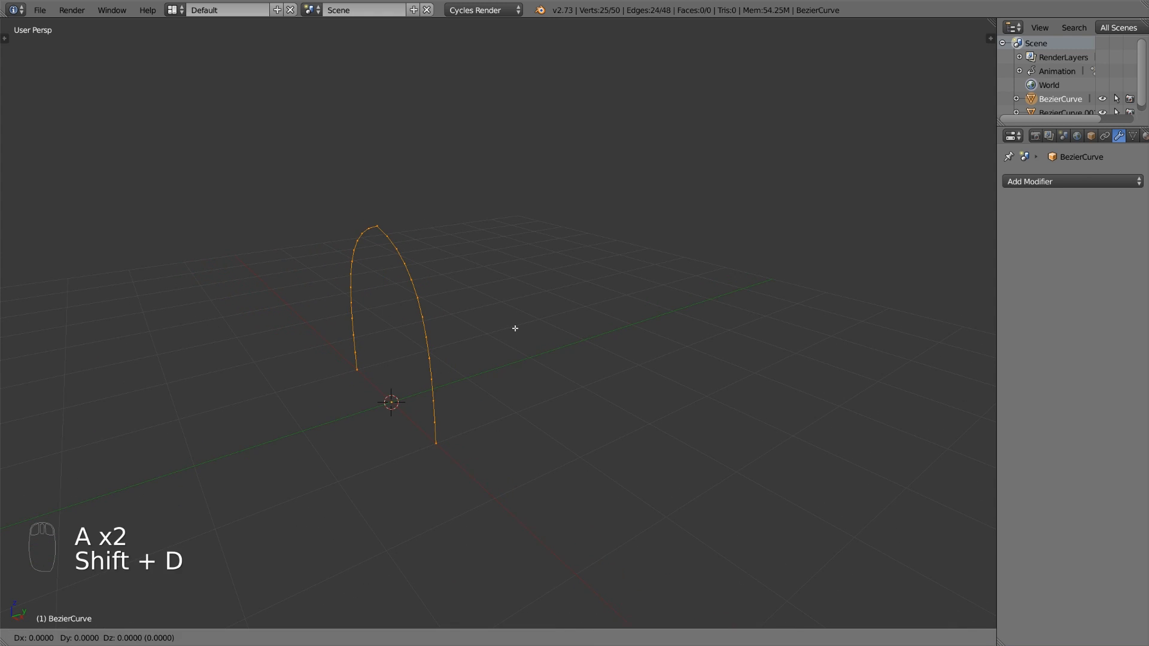
{"action": "key", "text": "shift+d"}
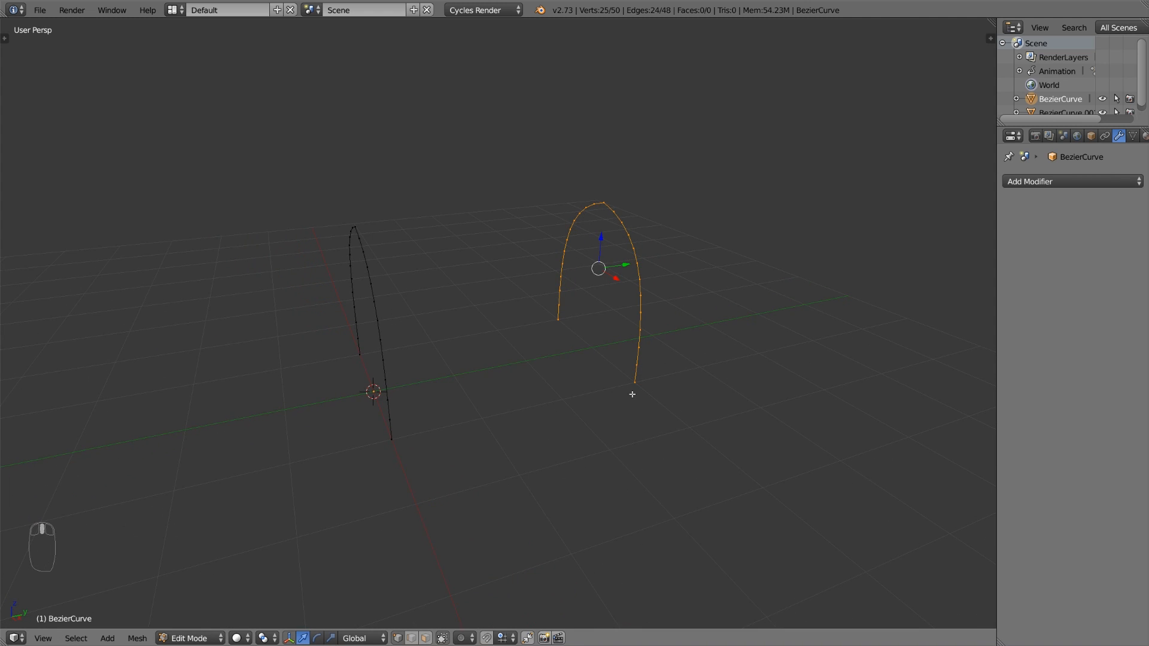
{"action": "key", "text": "a"}
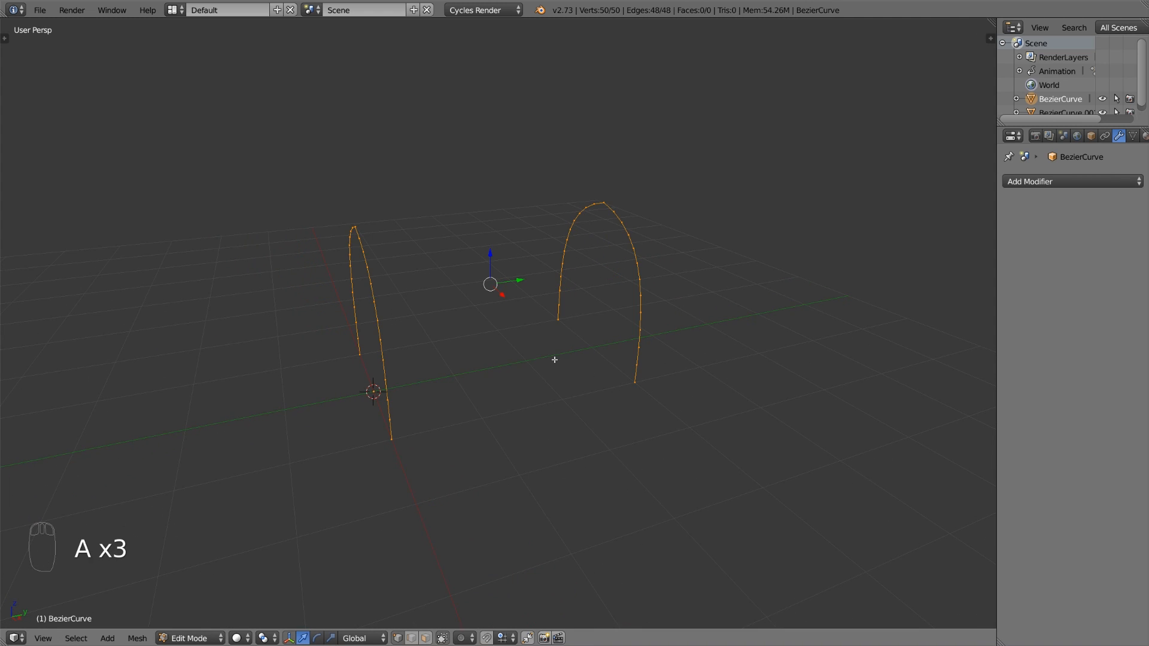
{"action": "key", "text": "w"}
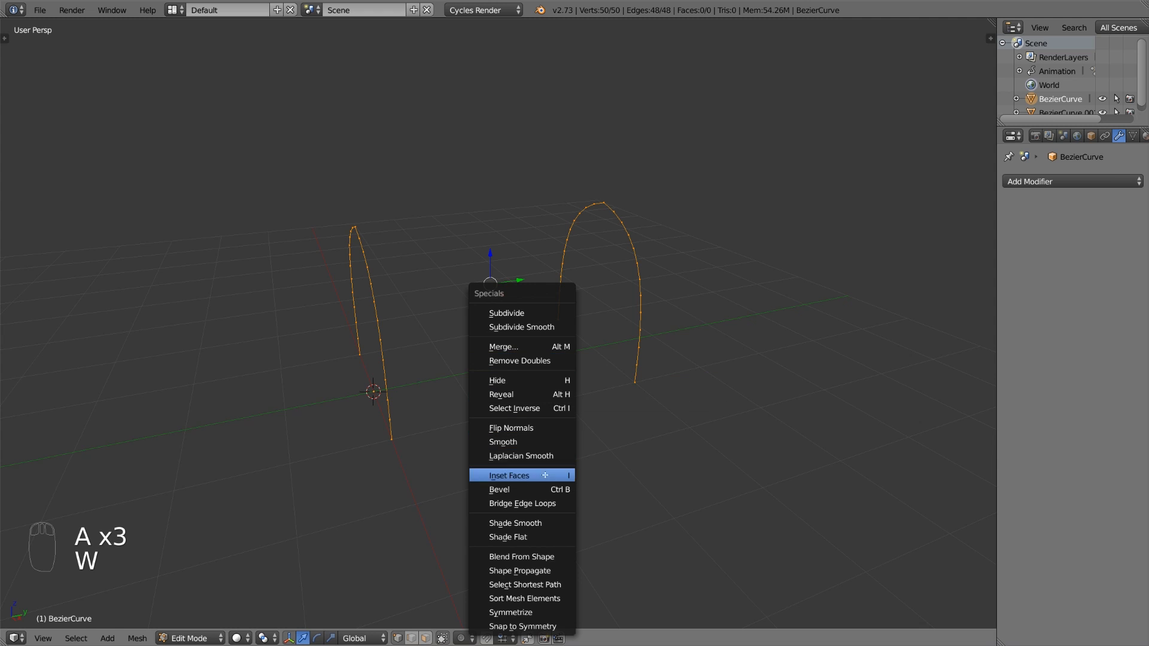
{"action": "left_click", "coordinate": [522, 503]}
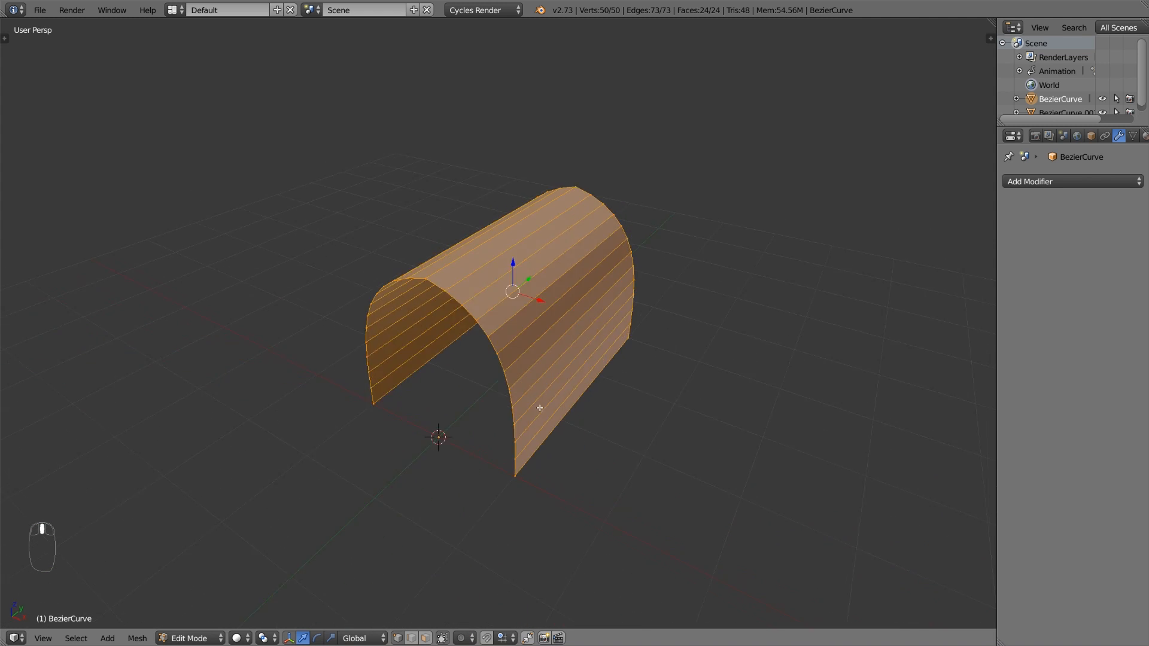
{"action": "key", "text": "g"}
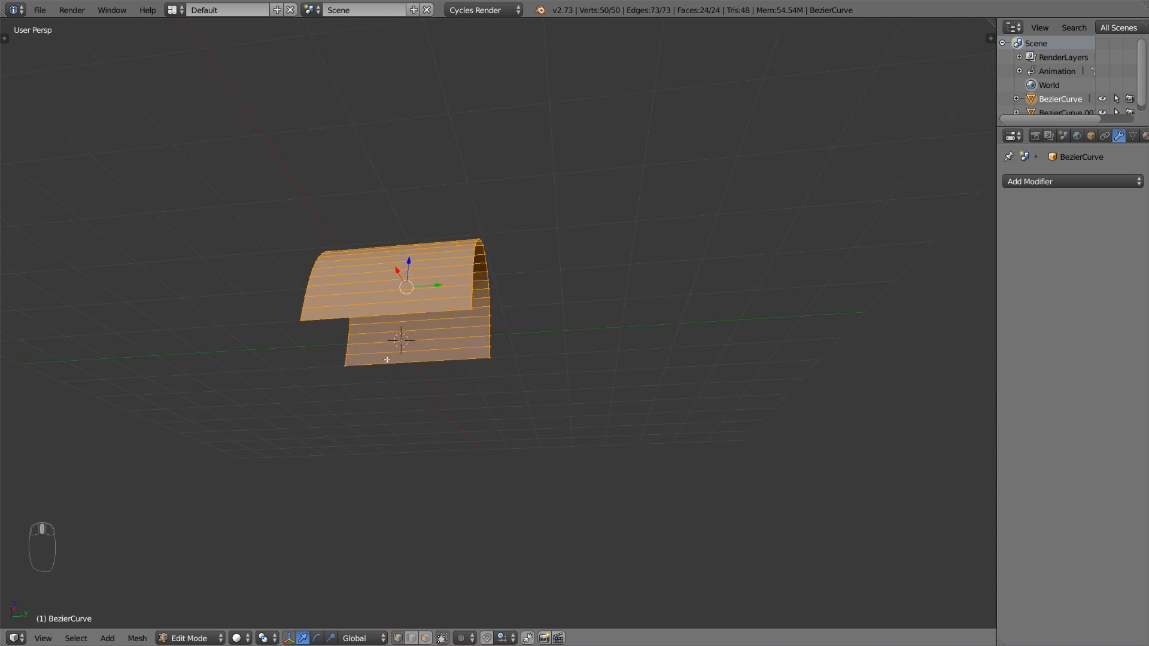
{"action": "key", "text": "Tab"}
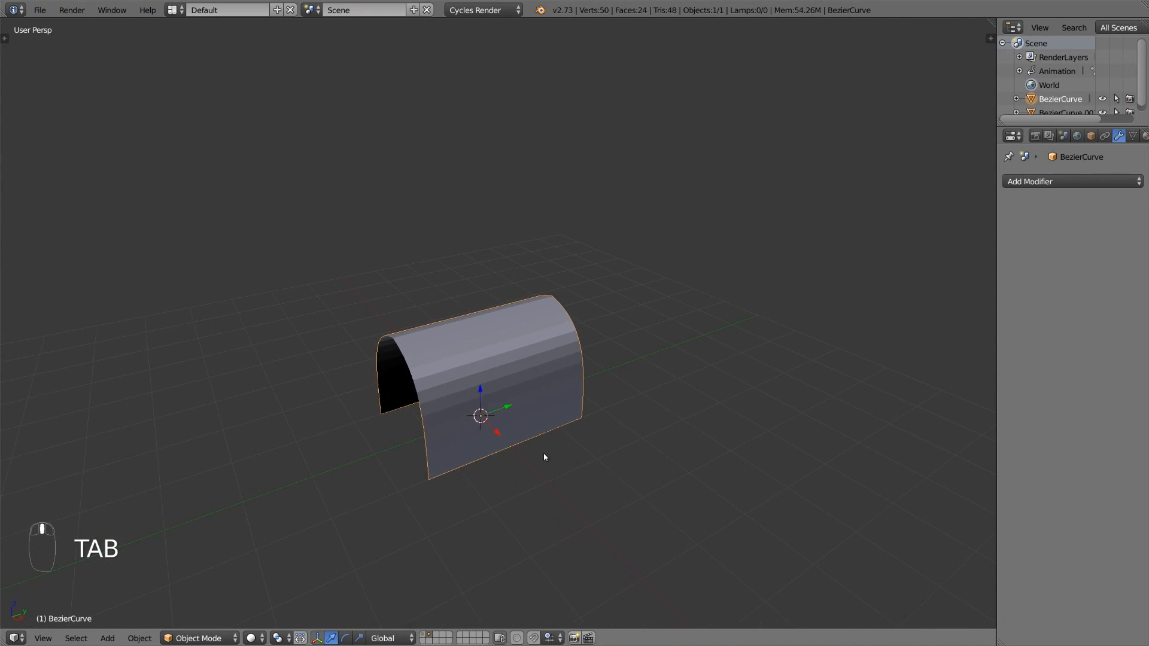
Duplicate the vault rotated 90° on Z and apply a Boolean Union with the original vault
{"action": "key", "text": "shift+d"}
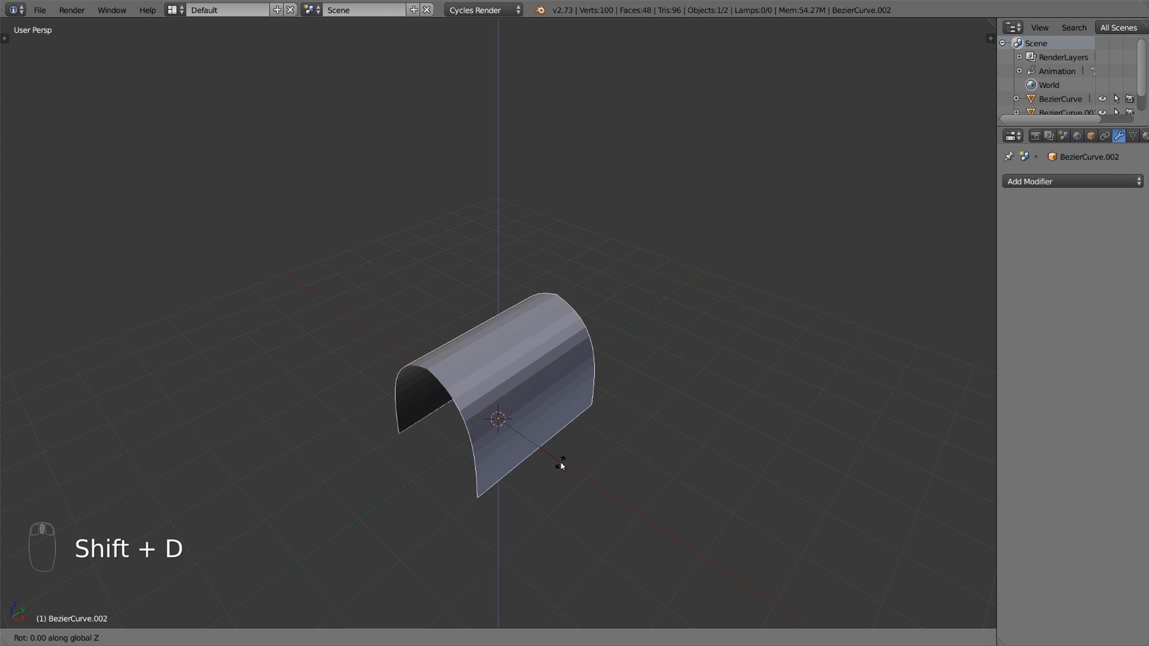
{"action": "key", "text": "a"}
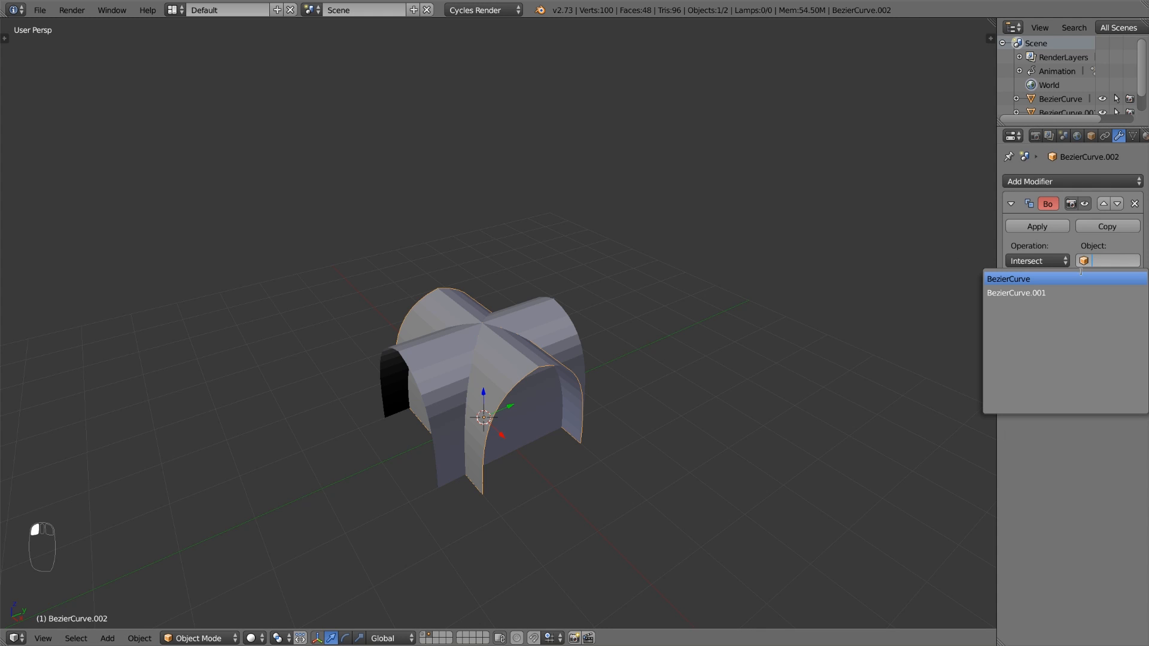
{"action": "left_click", "coordinate": [1008, 279]}
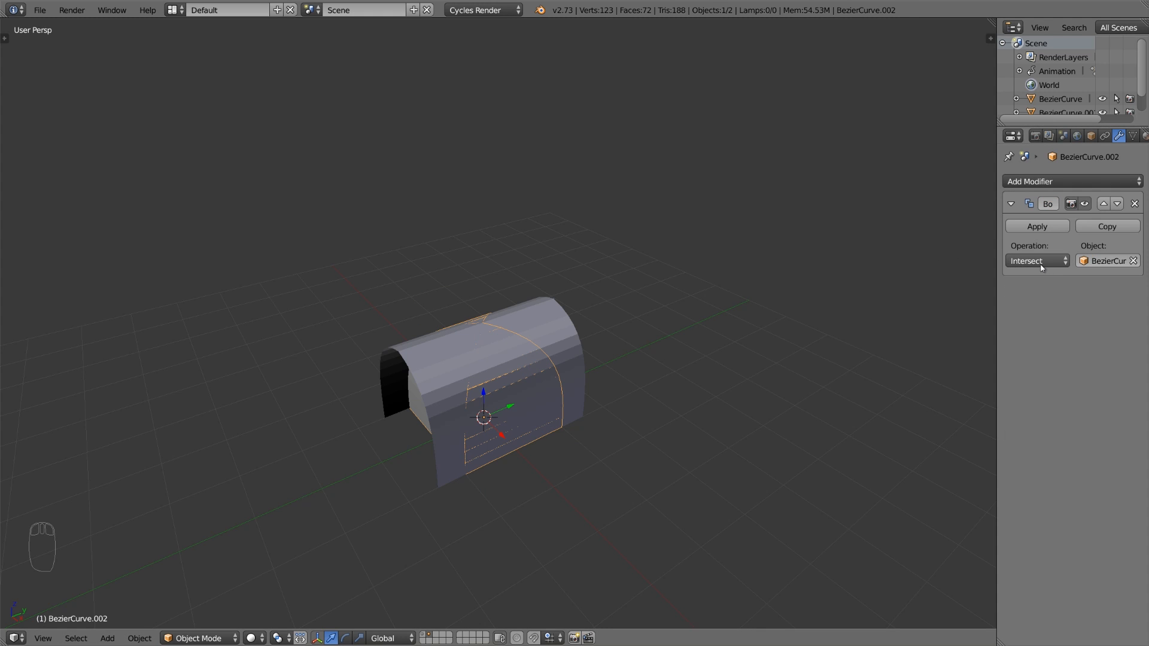
{"action": "left_click", "coordinate": [1037, 260]}
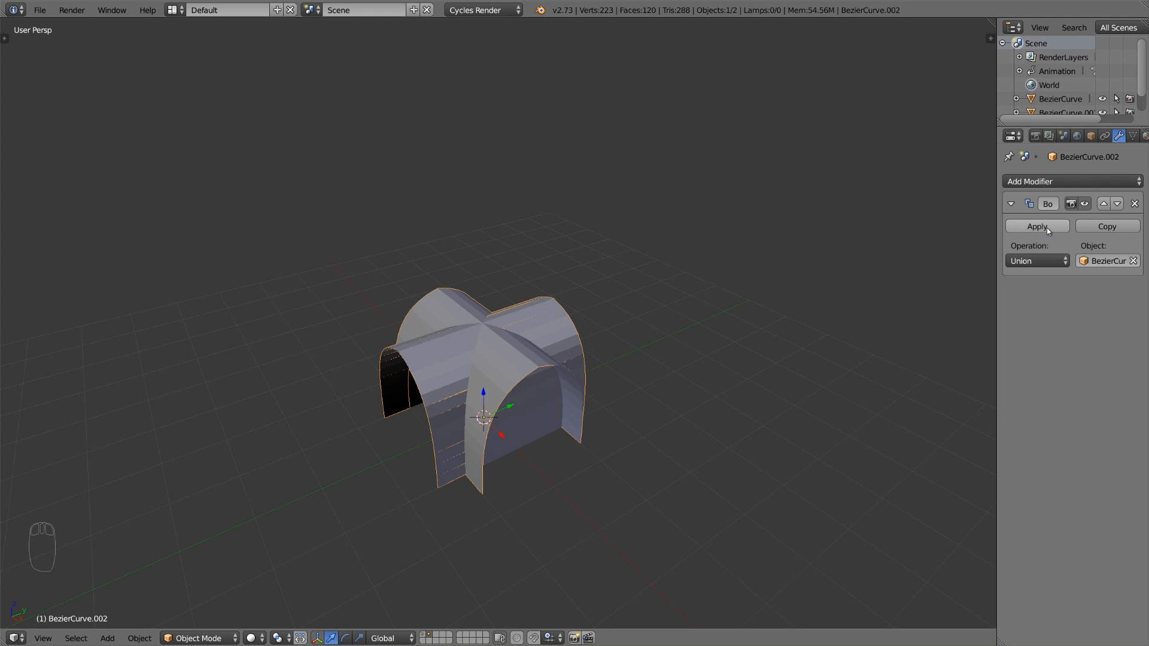
{"action": "left_click", "coordinate": [1036, 226]}
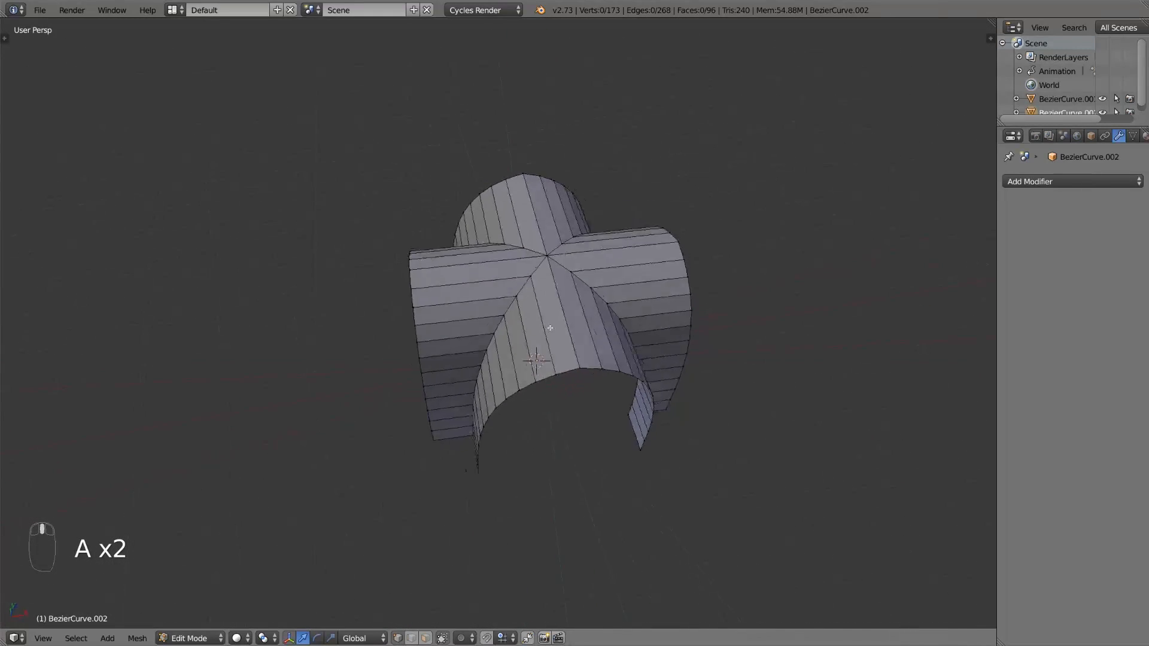
Clean up the intersection geometry into a single 145-face groin vault with open arch ends
{"action": "key", "text": "a"}
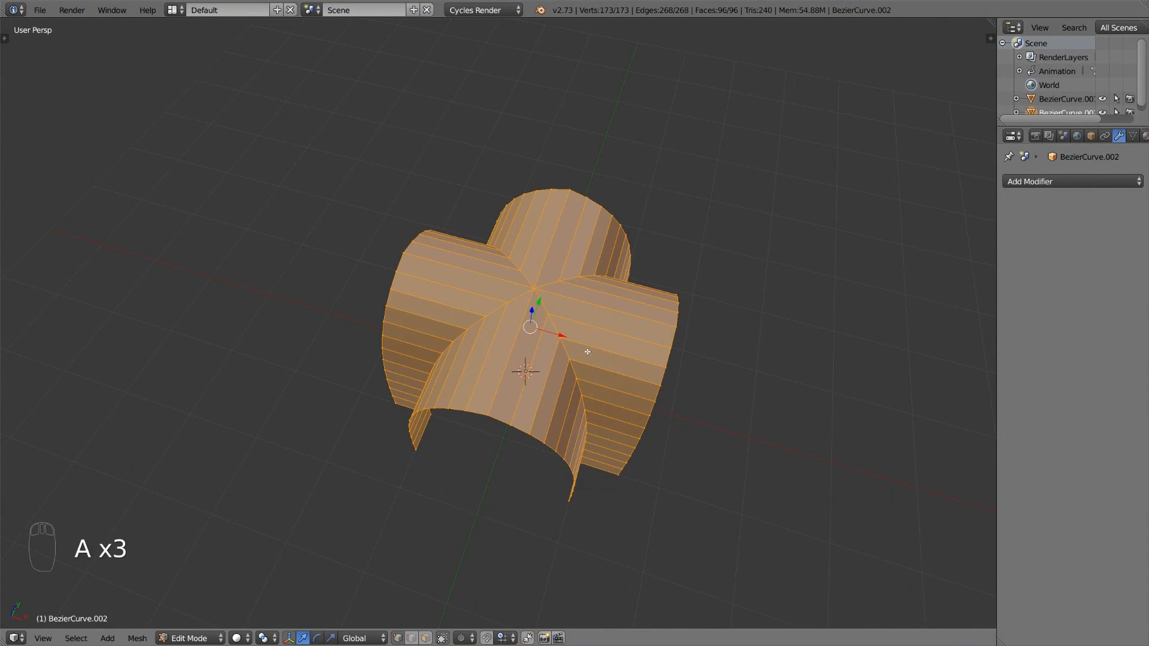
{"action": "key", "text": "w"}
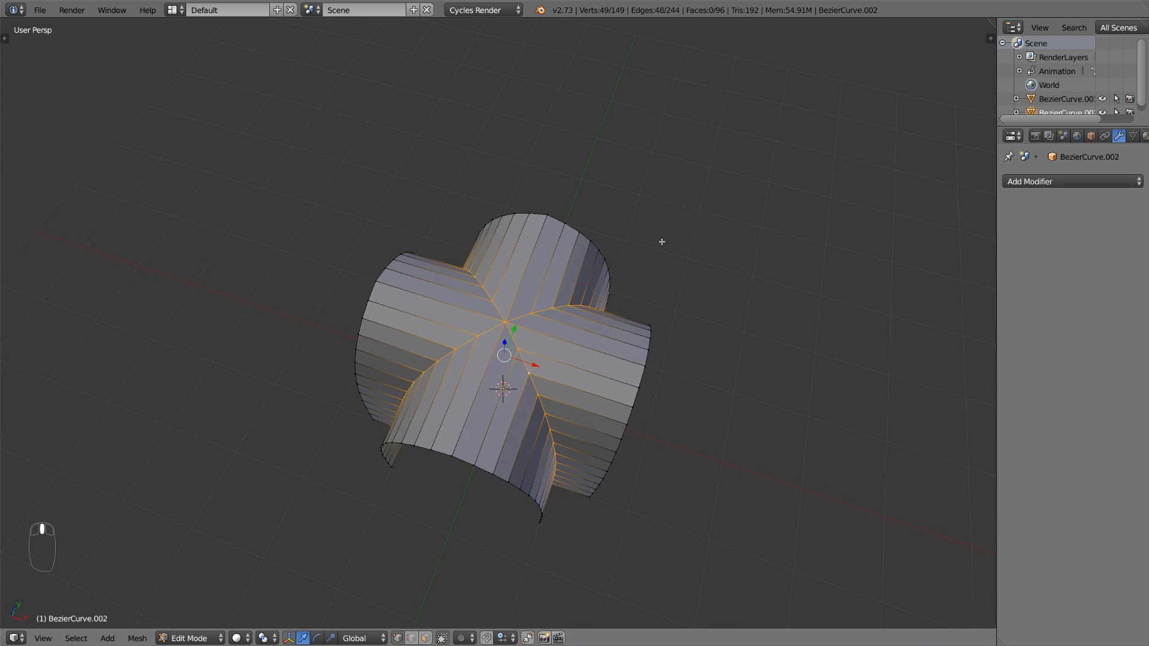
{"action": "key", "text": "w"}
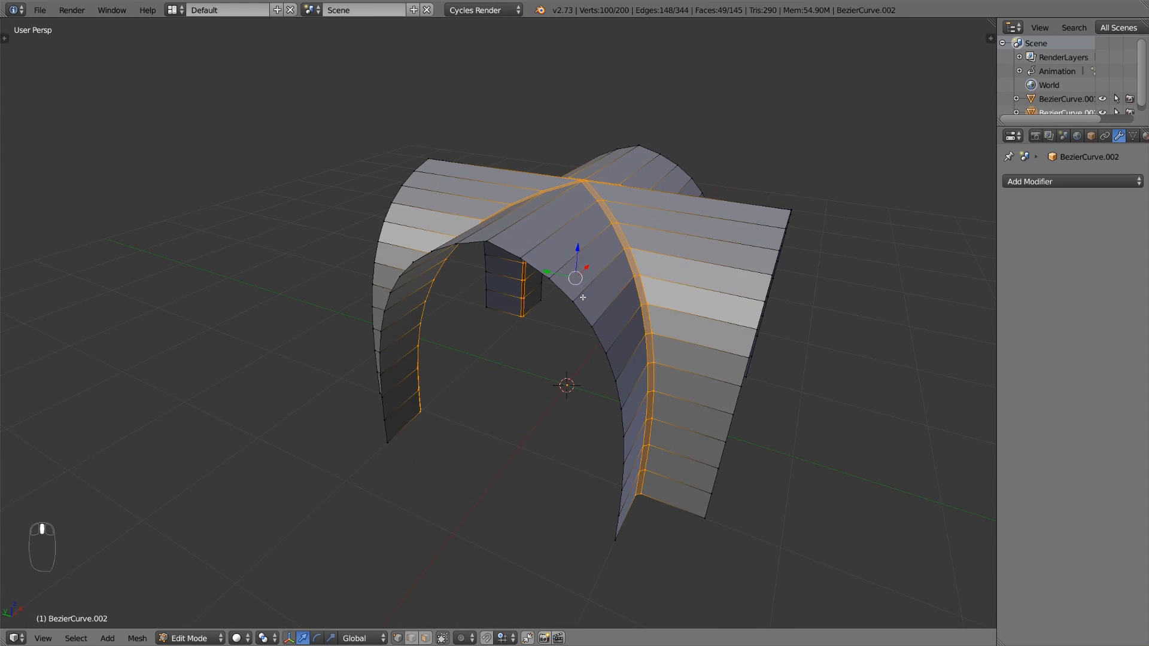
{"action": "key", "text": "Tab"}
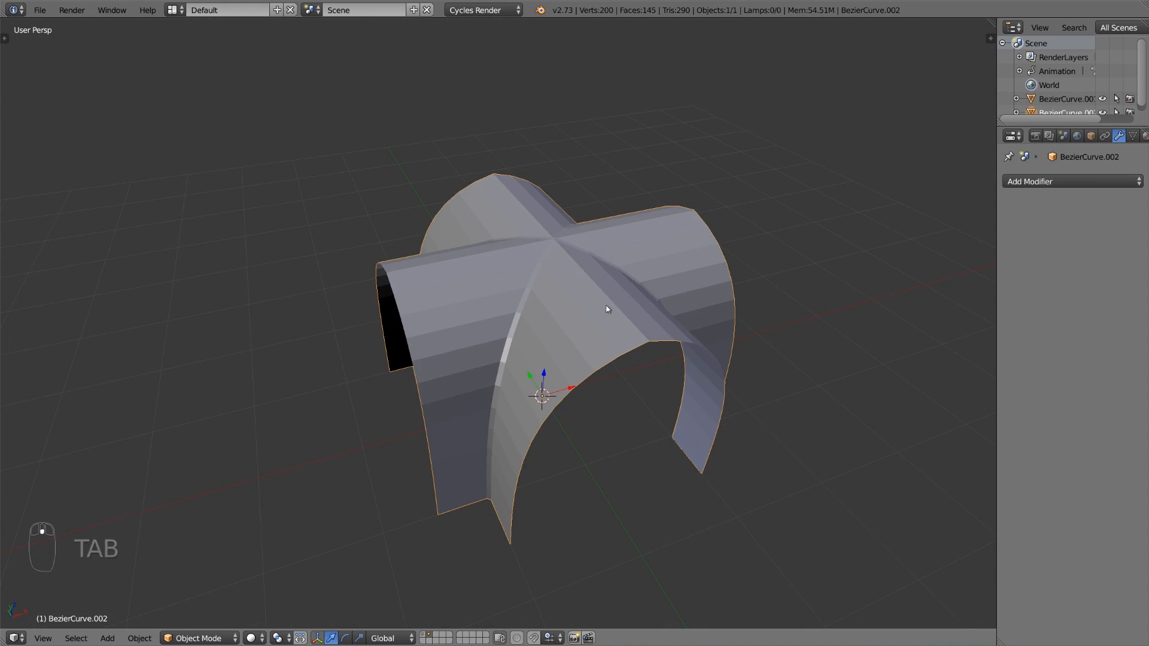
Set smooth shading and add Edge Split and Solidify modifiers to the vault
{"action": "key", "text": "t"}
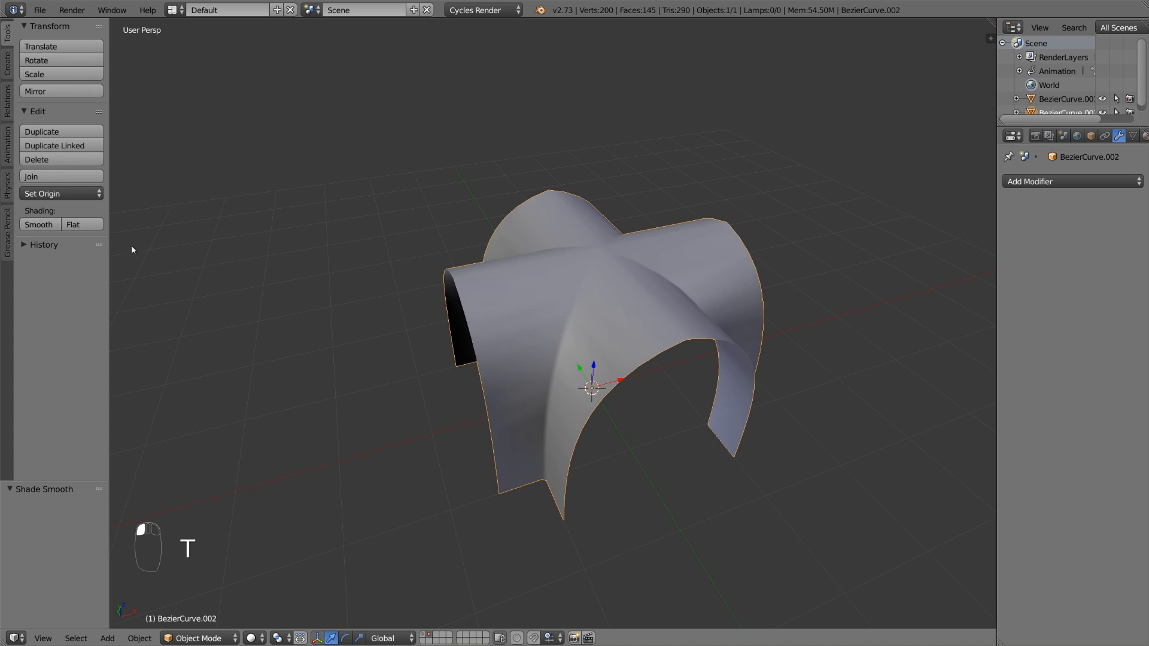
{"action": "left_click", "coordinate": [1071, 181]}
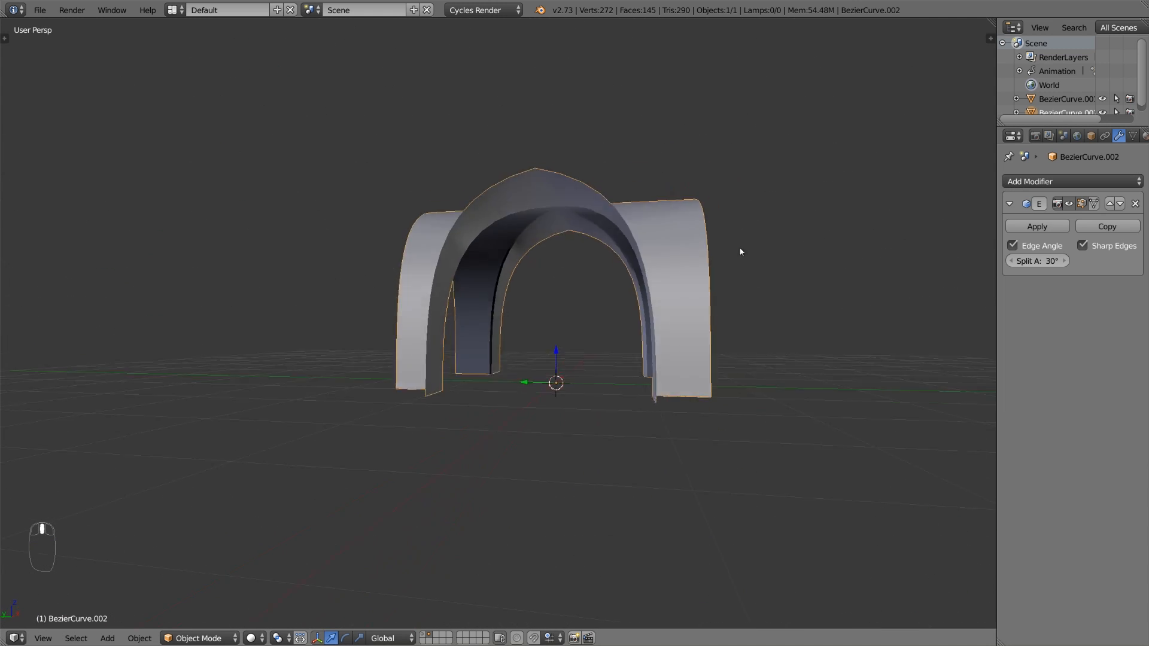
{"action": "left_click", "coordinate": [1070, 181]}
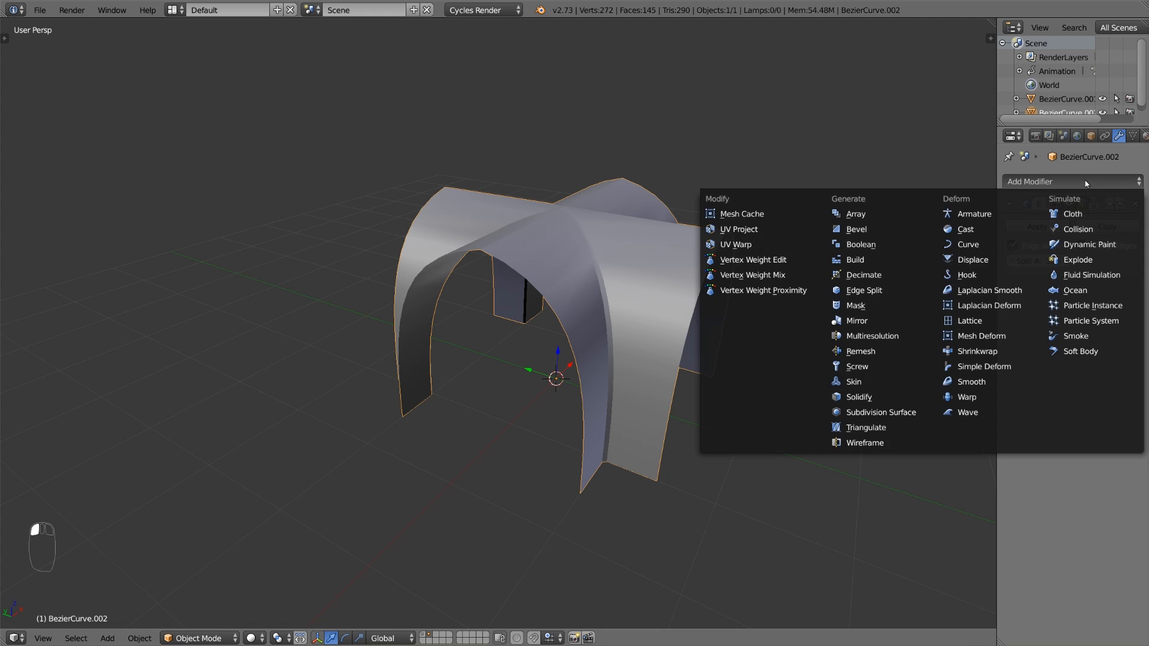
{"action": "left_click", "coordinate": [858, 396]}
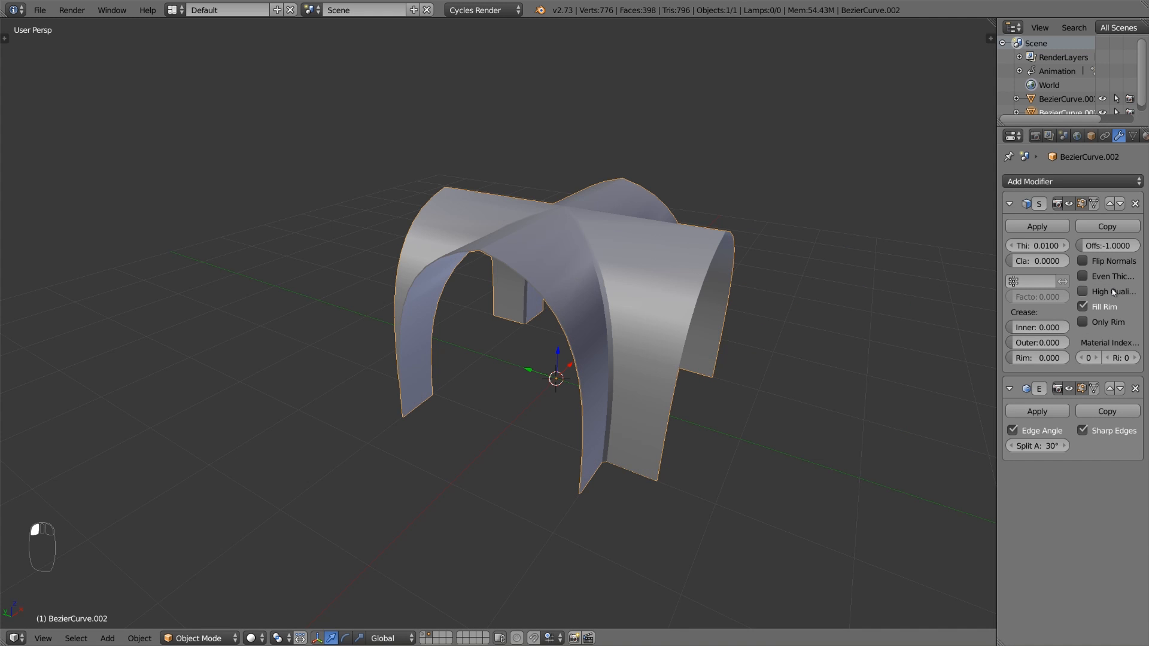